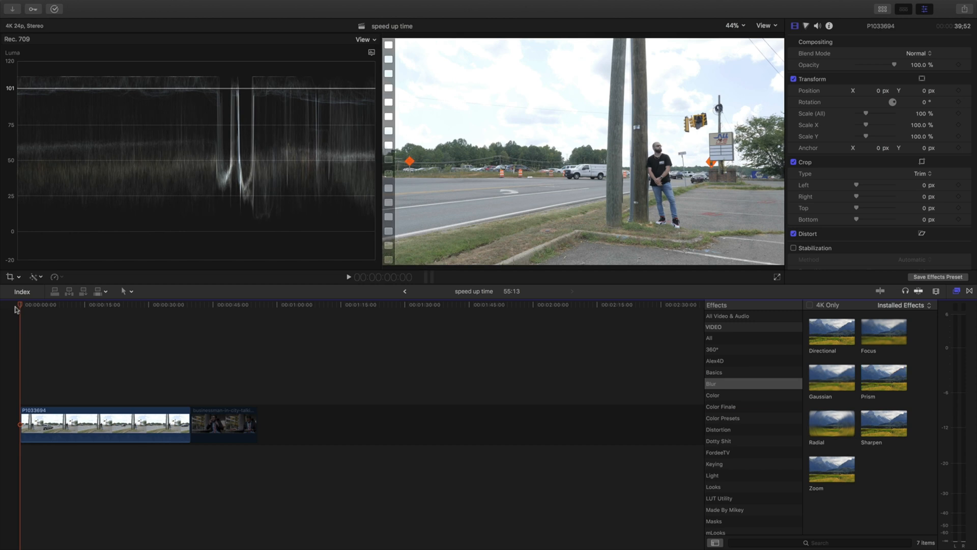
# - Preview the road clip's ending, then stack a duplicate copy directly above it
pyautogui.click(127, 304)
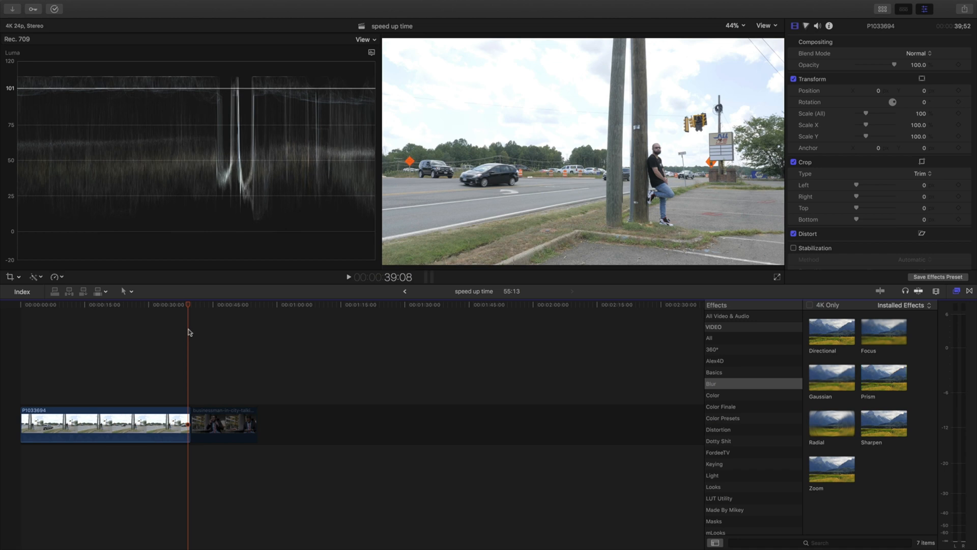
pyautogui.moveTo(189, 308)
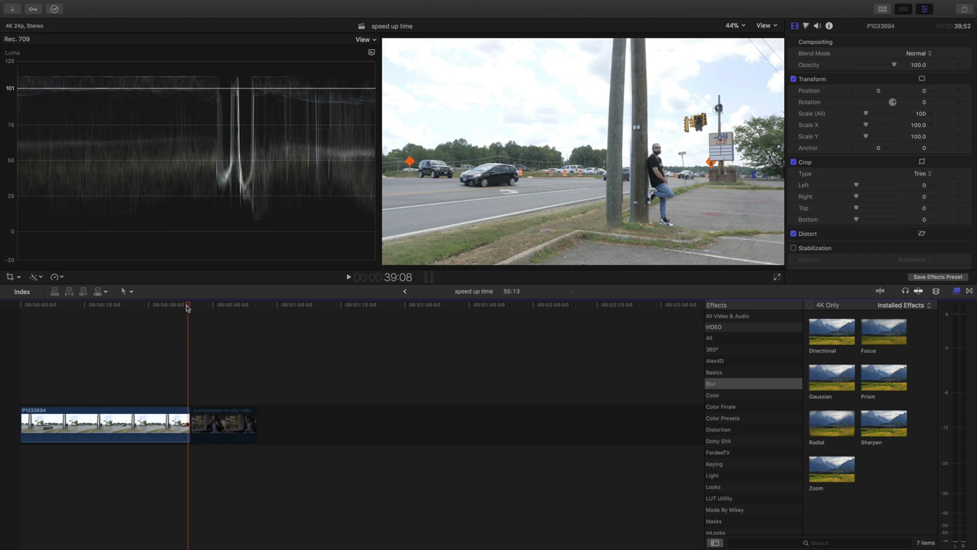
pyautogui.click(182, 305)
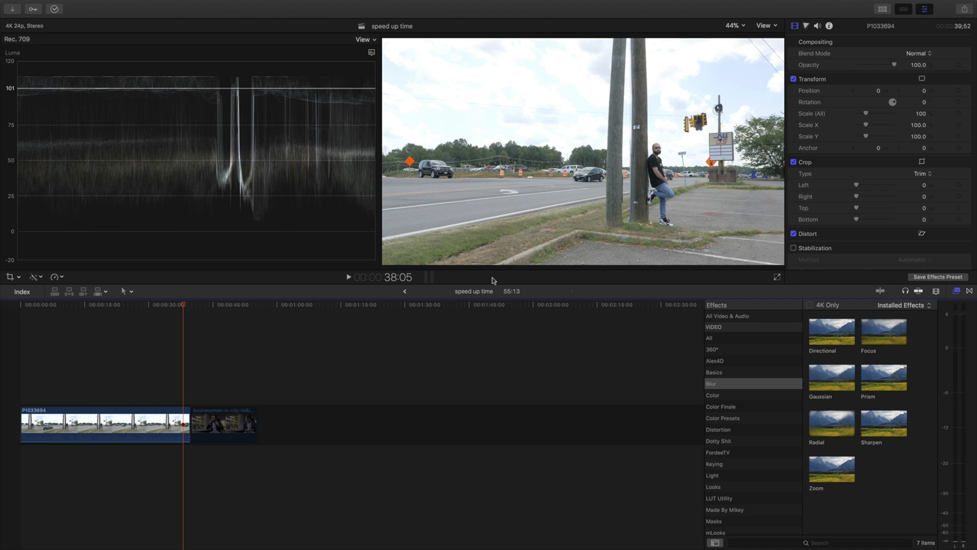
pyautogui.moveTo(624, 136)
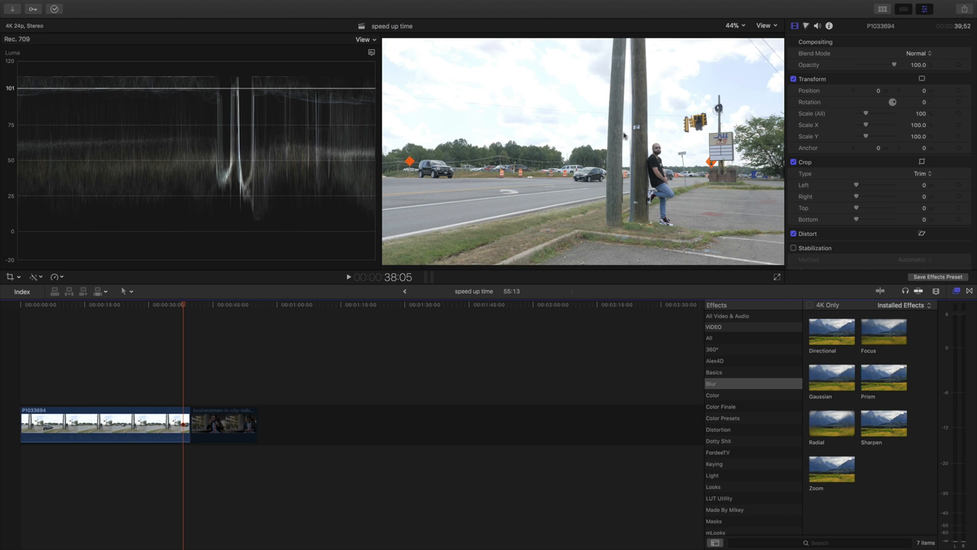
pyautogui.moveTo(629, 242)
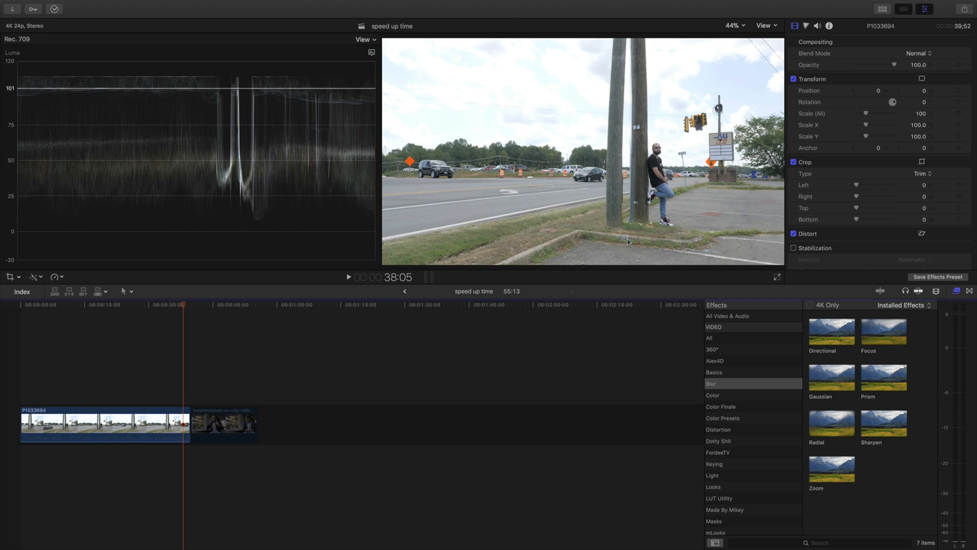
pyautogui.moveTo(570, 264)
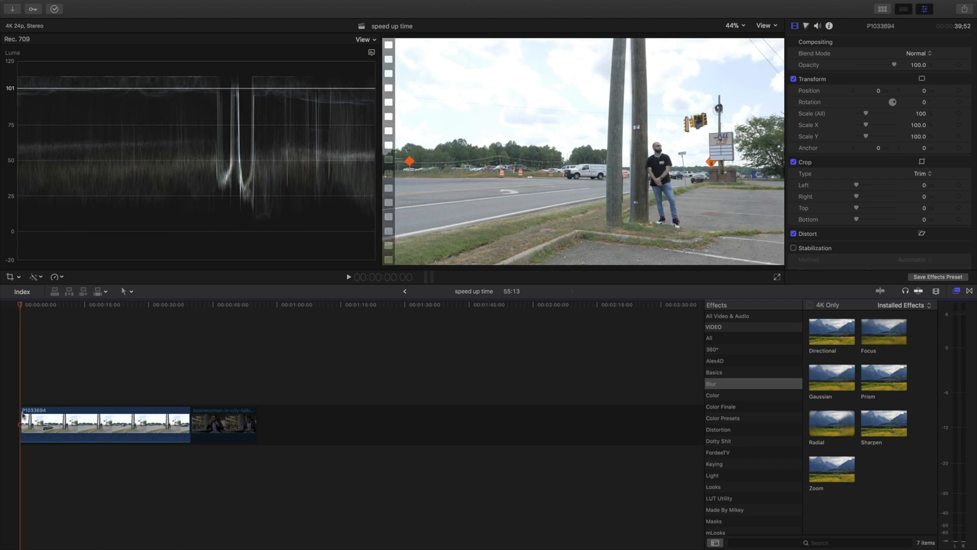
pyautogui.click(105, 425)
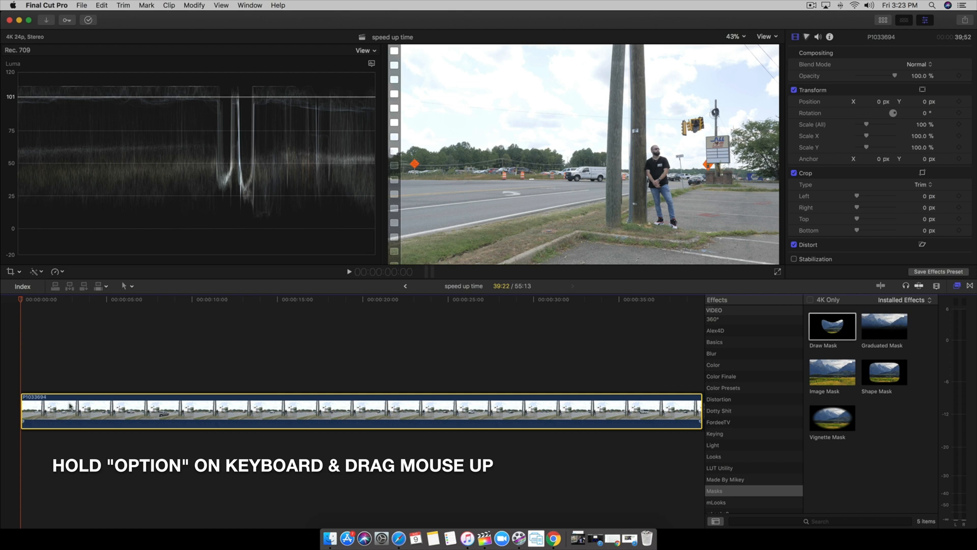
pyautogui.moveTo(69, 406); pyautogui.dragTo(69, 367)
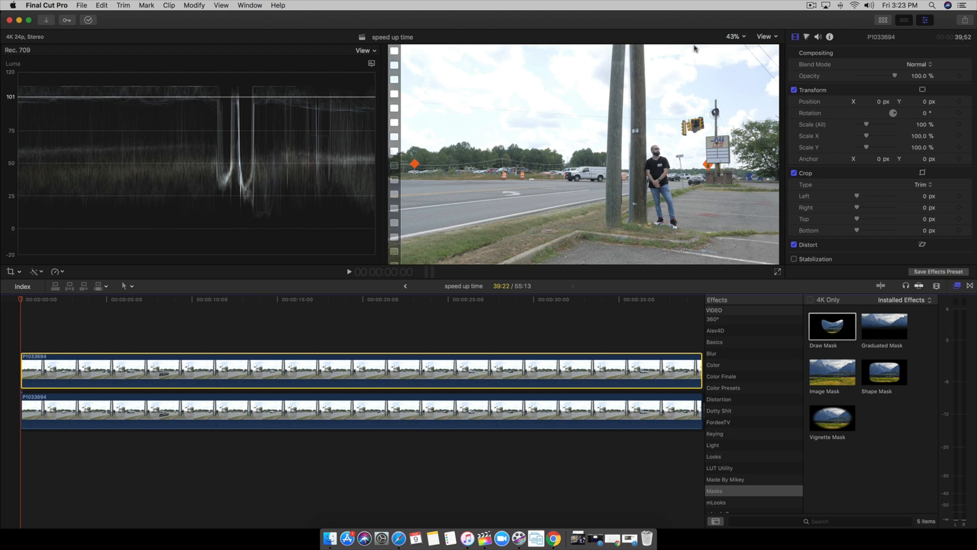
# - Set the viewer zoom to 25% and add Draw Mask to the top copy
pyautogui.click(734, 36)
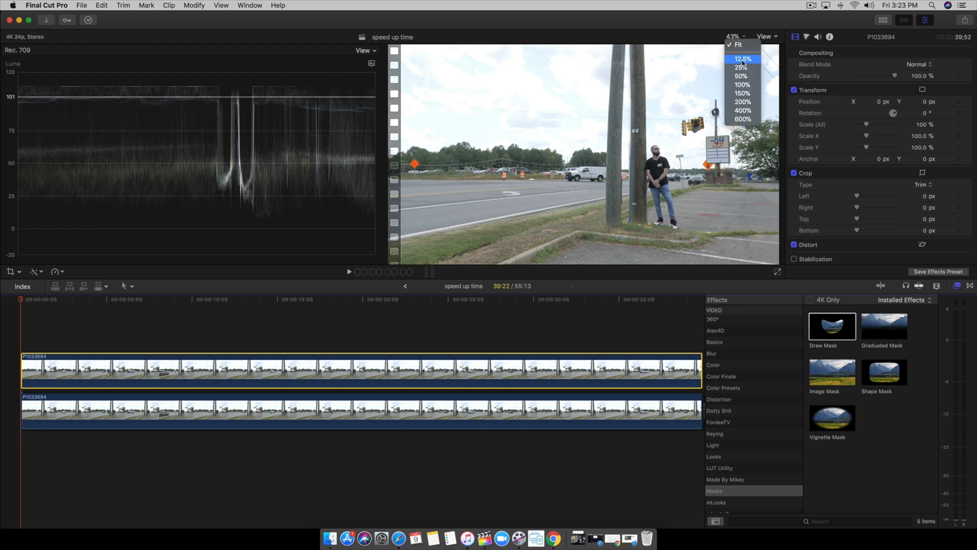
pyautogui.click(740, 67)
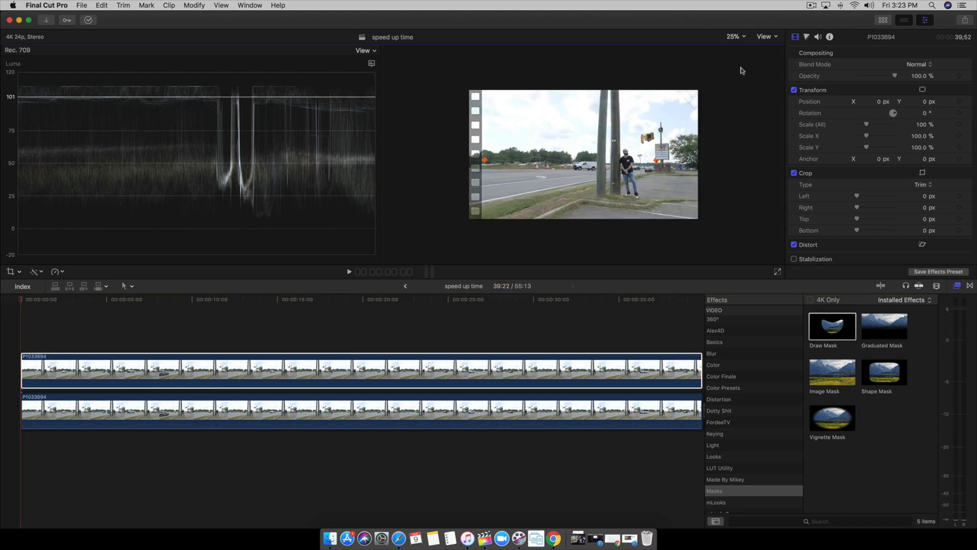
pyautogui.click(72, 371)
pyautogui.write('9:17')
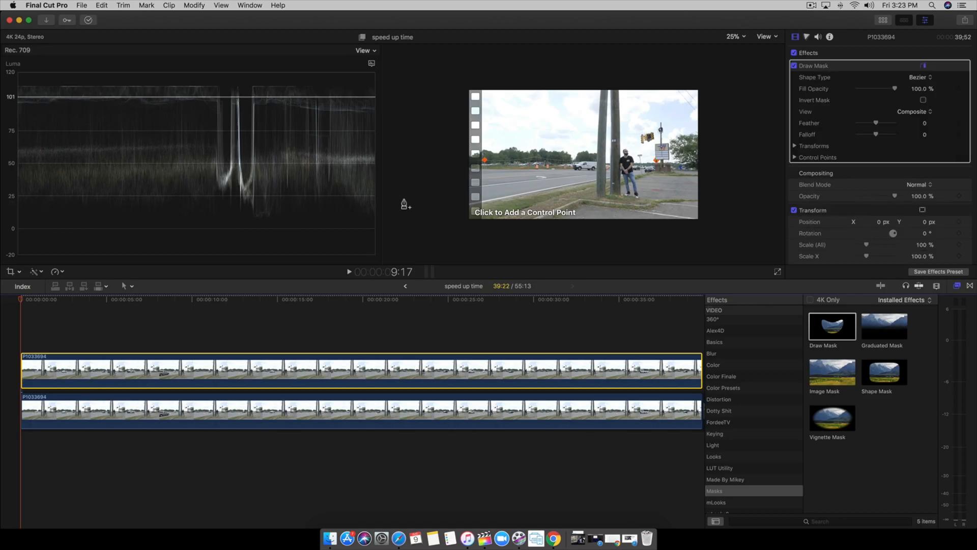
pyautogui.moveTo(617, 220)
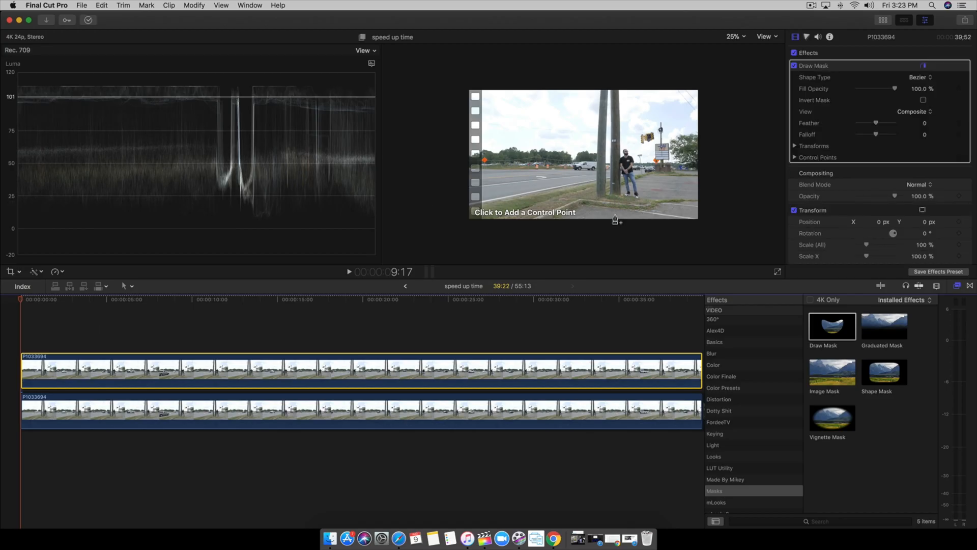
pyautogui.moveTo(610, 121)
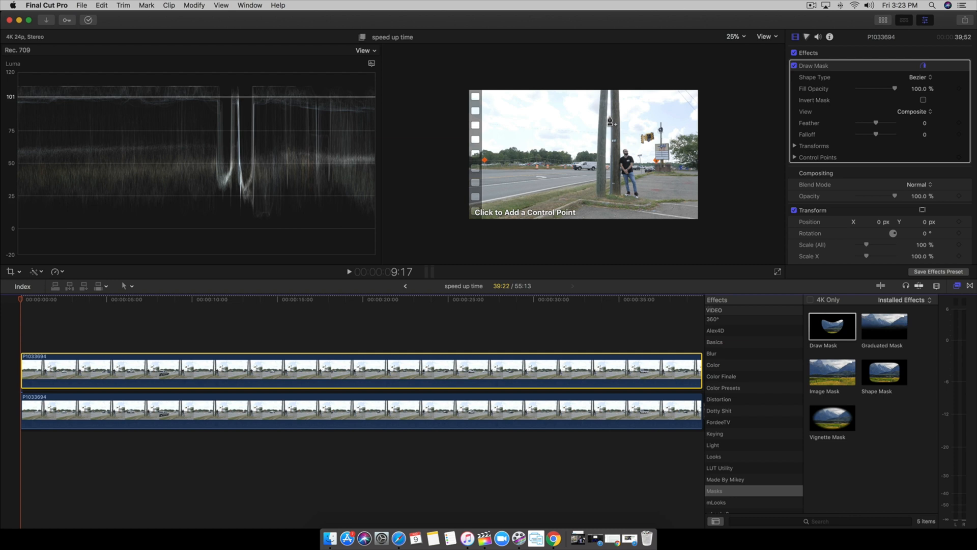
pyautogui.moveTo(389, 116)
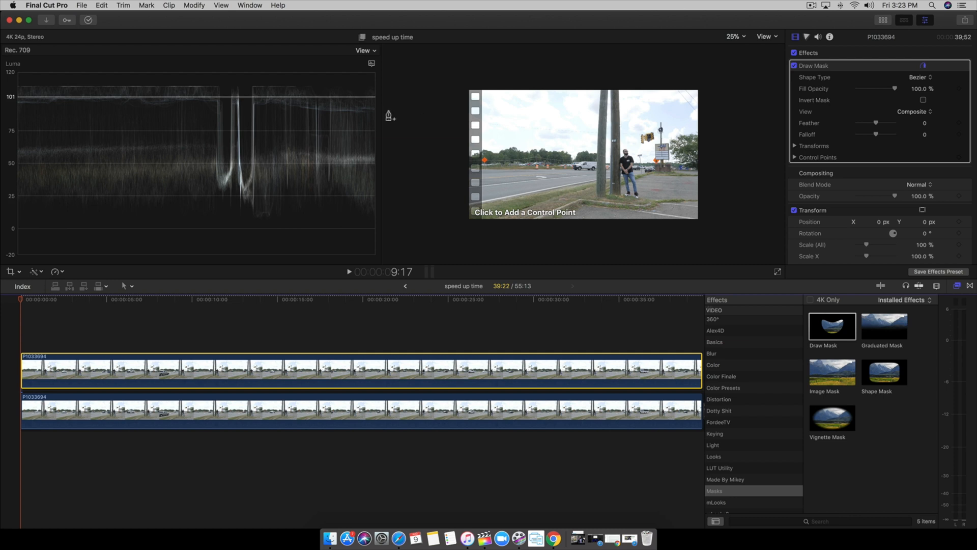
pyautogui.moveTo(700, 84)
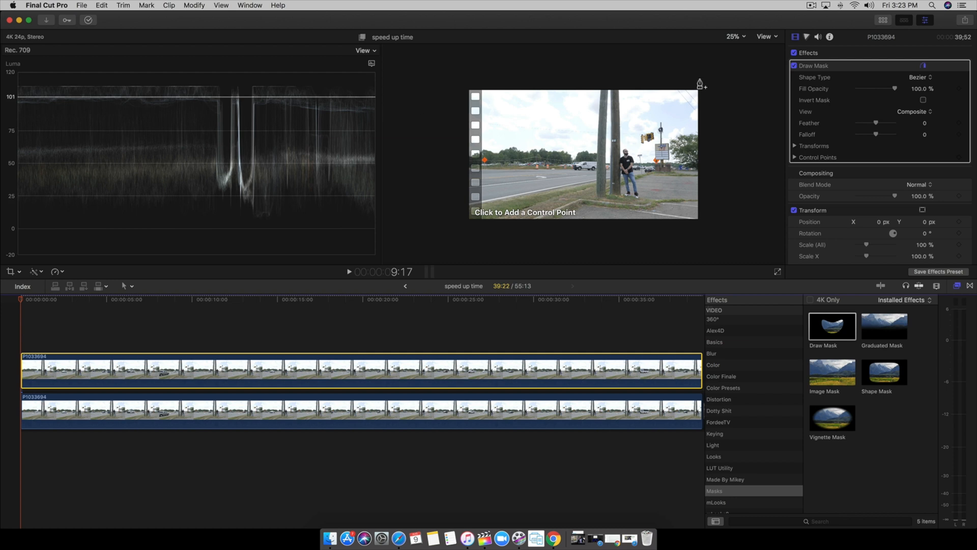
pyautogui.moveTo(612, 94)
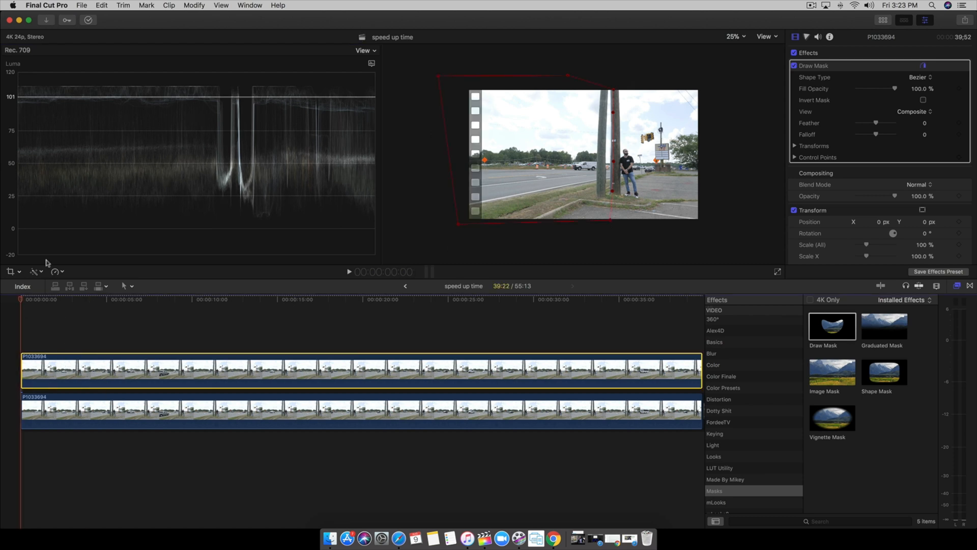
# - Retime the masked top road clip copy to Fast 8x
pyautogui.click(56, 272)
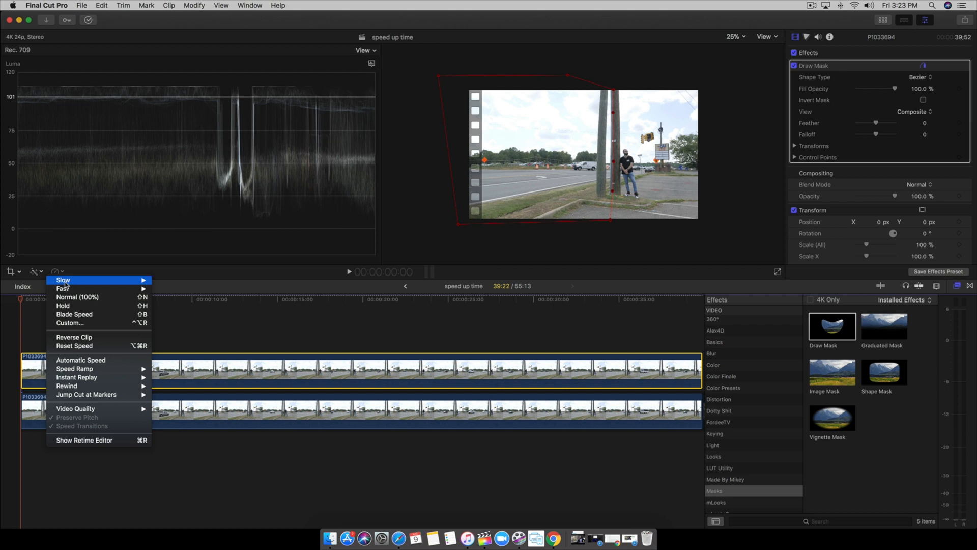
pyautogui.moveTo(62, 288)
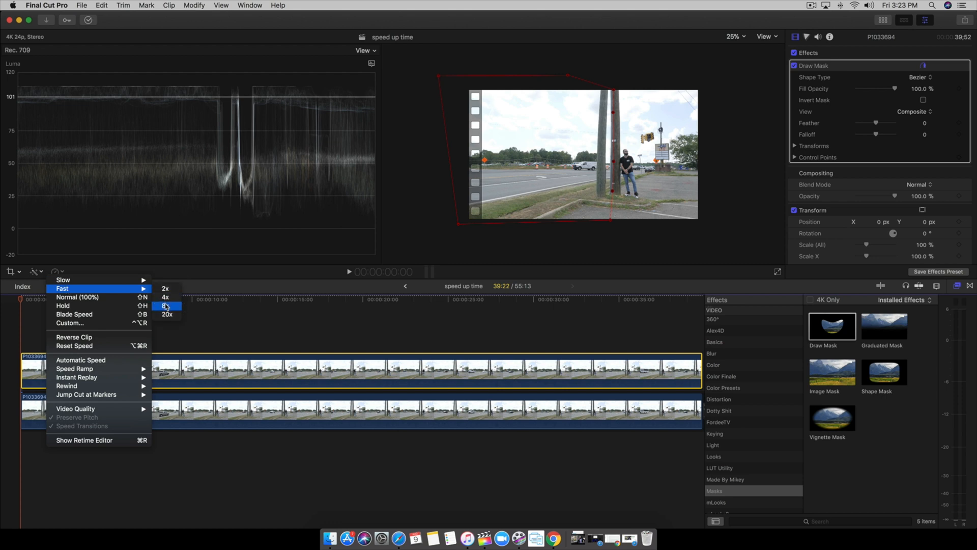
pyautogui.click(167, 305)
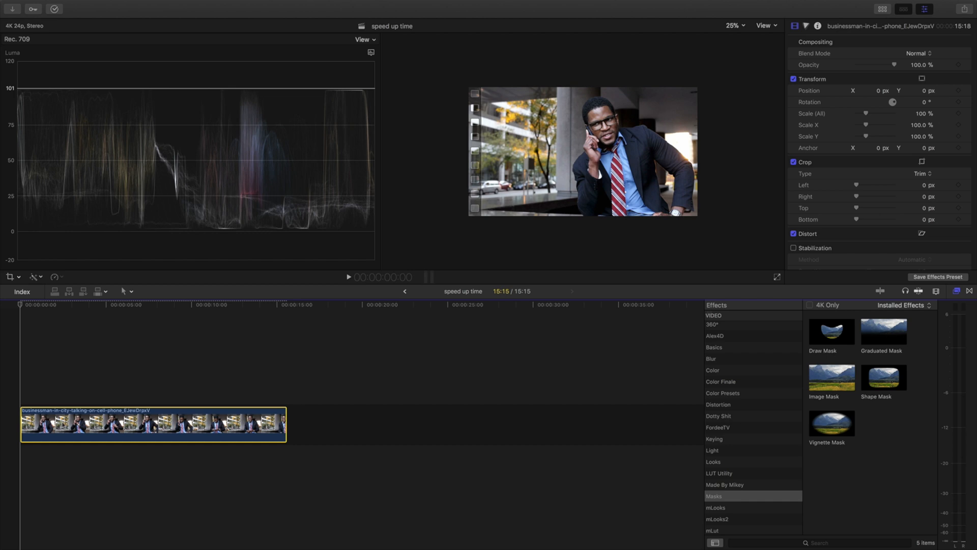
pyautogui.moveTo(608, 230)
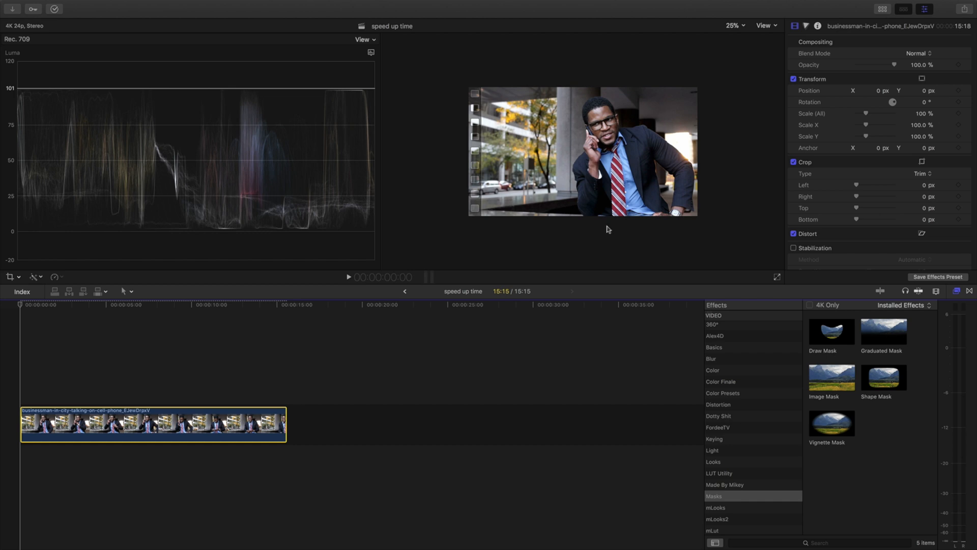
pyautogui.moveTo(20, 310)
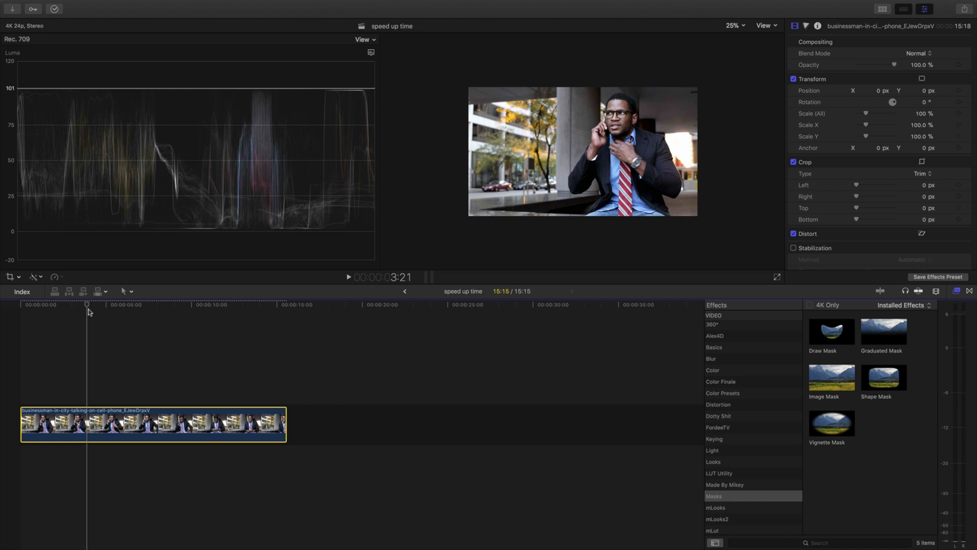
pyautogui.click(166, 305)
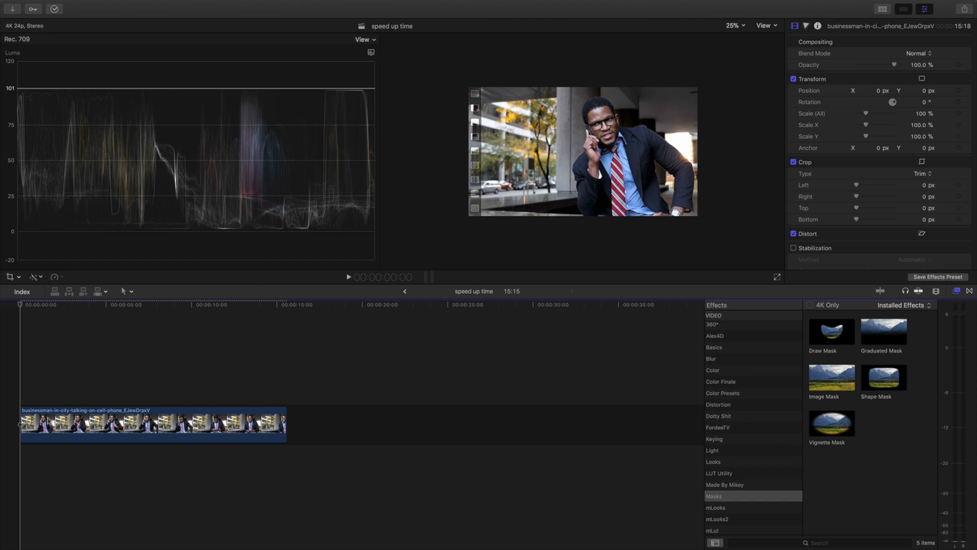
pyautogui.click(152, 424)
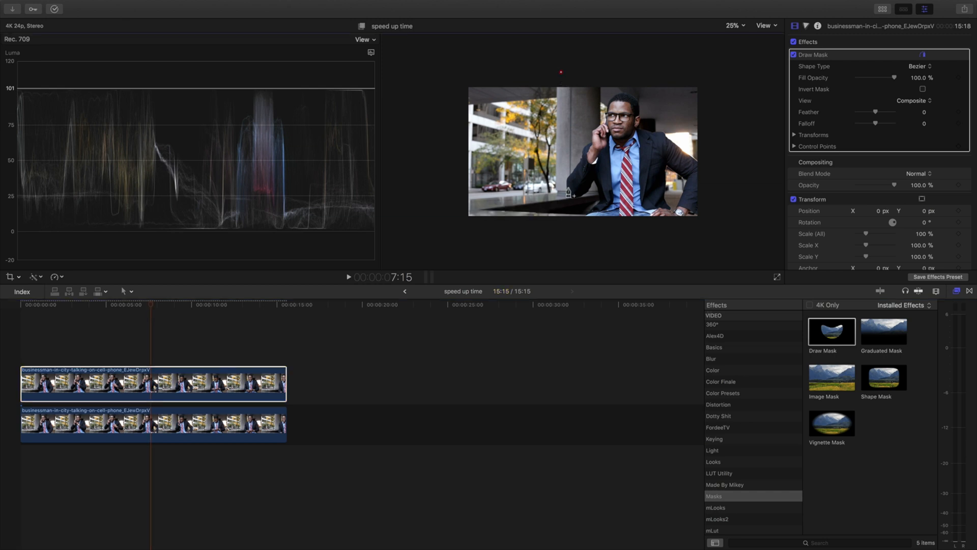
# - Drag the mask outline around the street area left of the businessman
pyautogui.moveTo(561, 68); pyautogui.dragTo(564, 223)
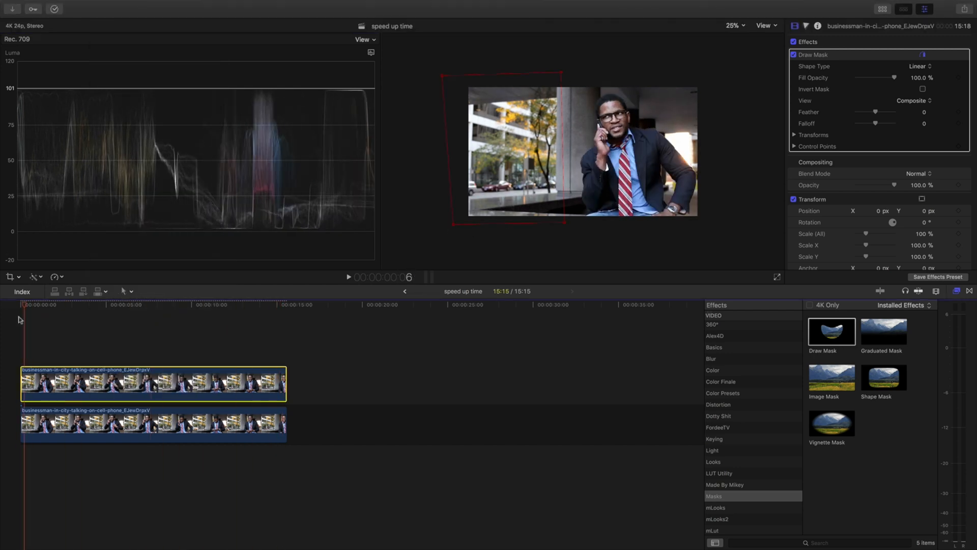
# - Retime the masked businessman copy to Fast 8x and select the shortened clip
pyautogui.click(55, 276)
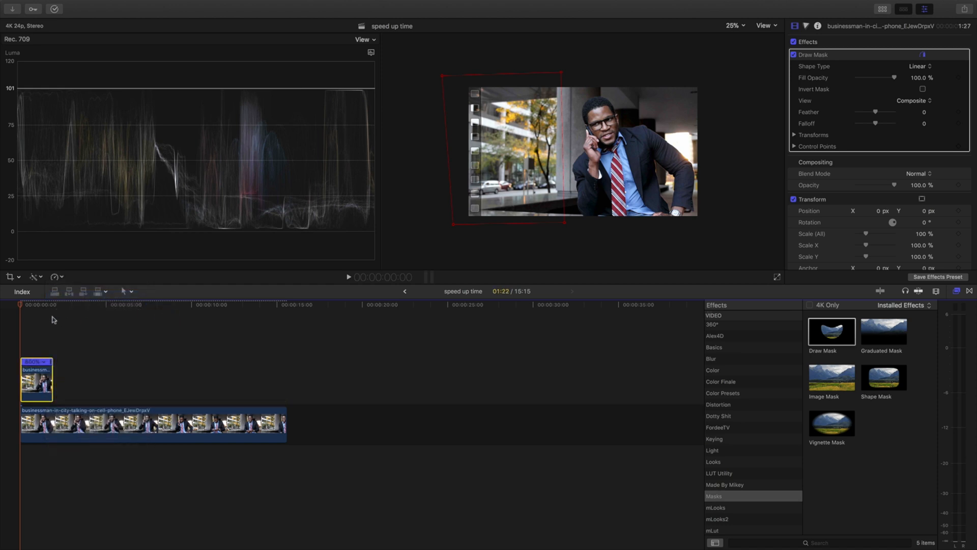
pyautogui.click(53, 310)
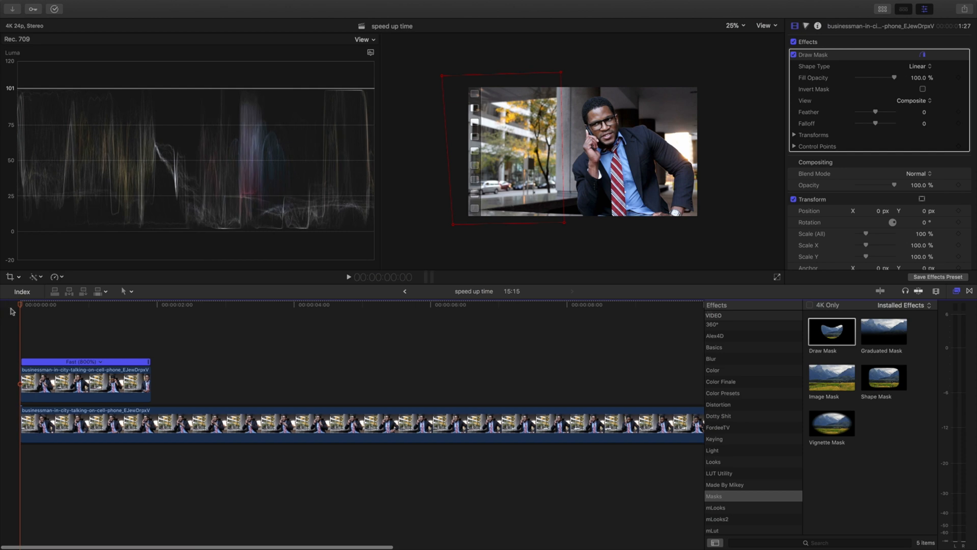
pyautogui.click(154, 305)
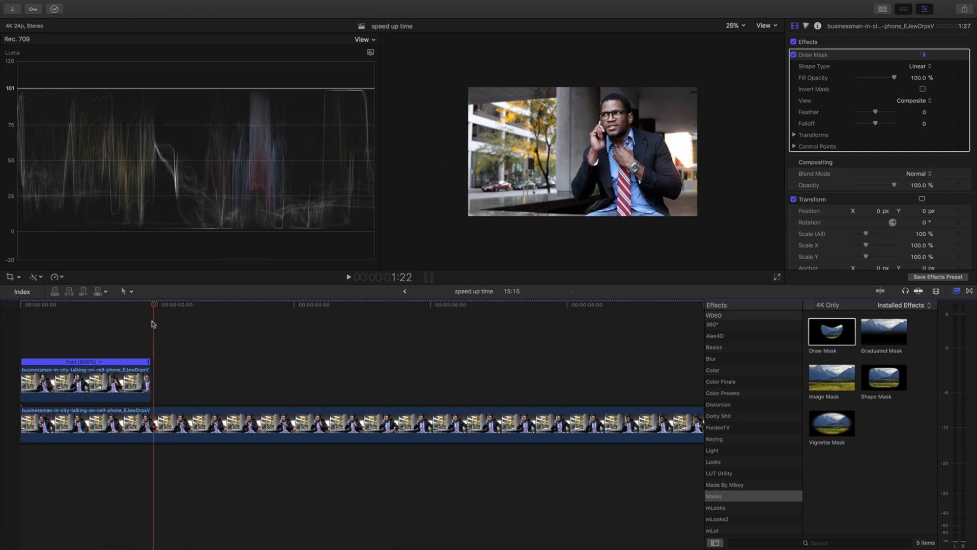
pyautogui.click(85, 380)
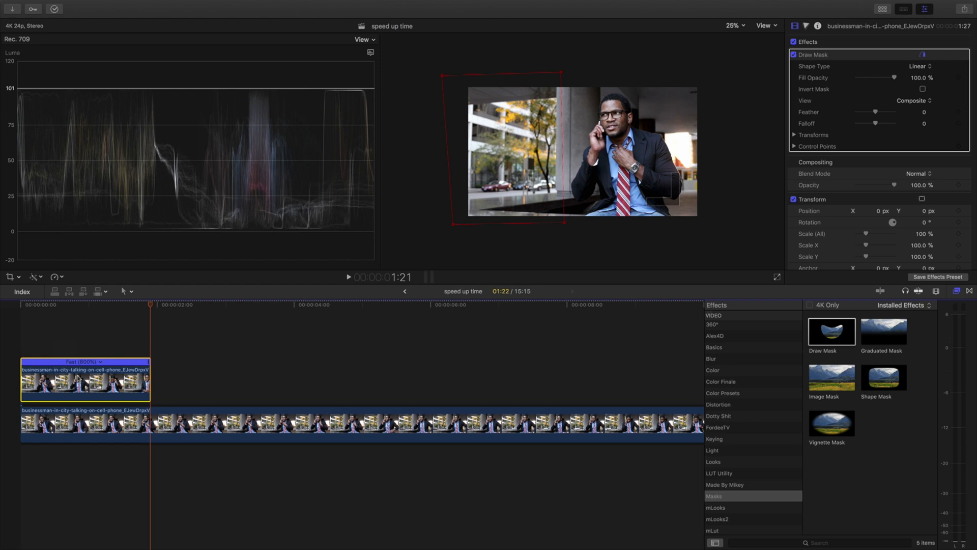
# - Paste repeated copies of the fast clip end to end, then retime the top copy to 20x
pyautogui.press('cmd+v')
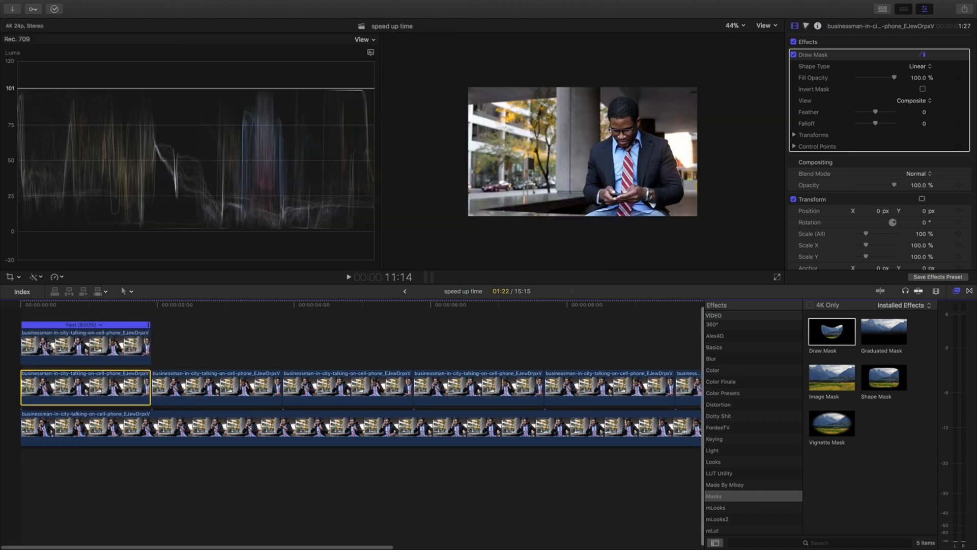
pyautogui.click(86, 324)
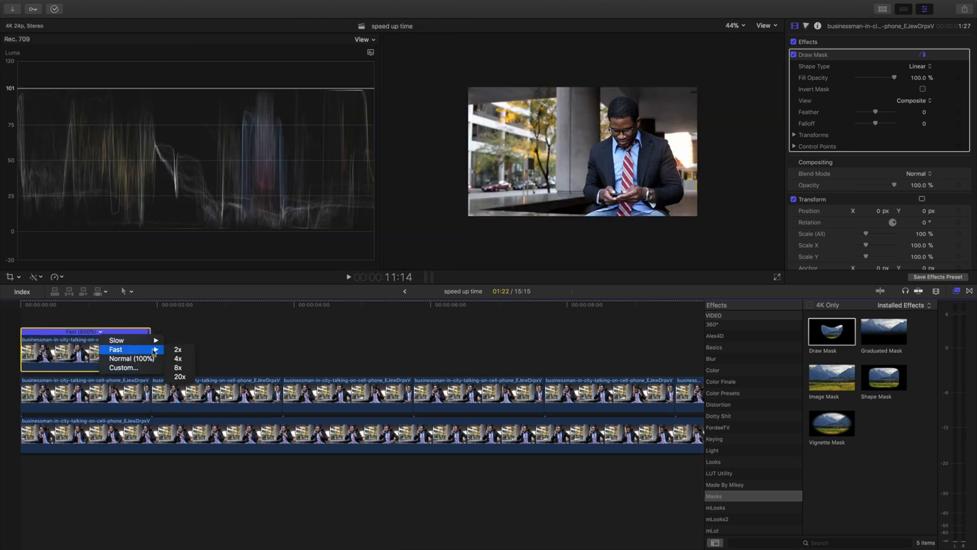
pyautogui.click(180, 377)
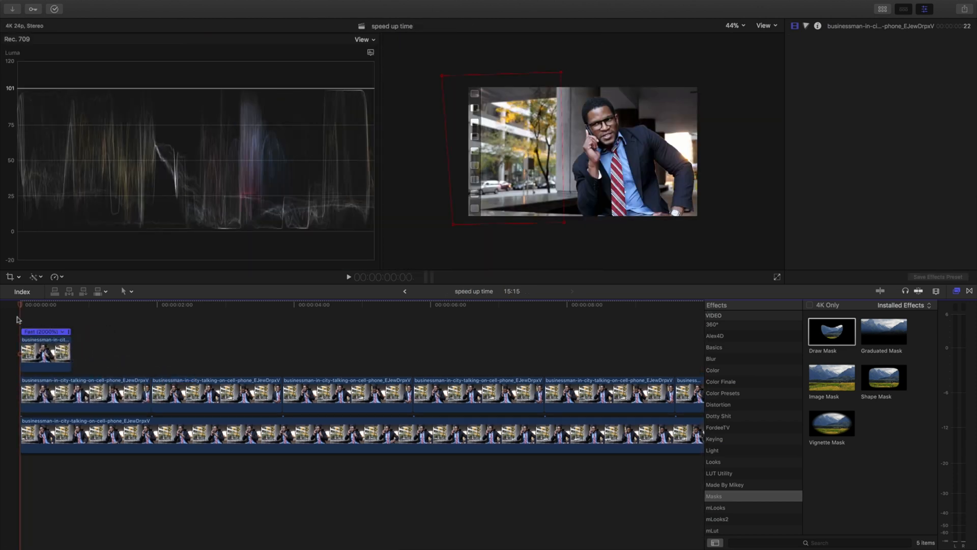